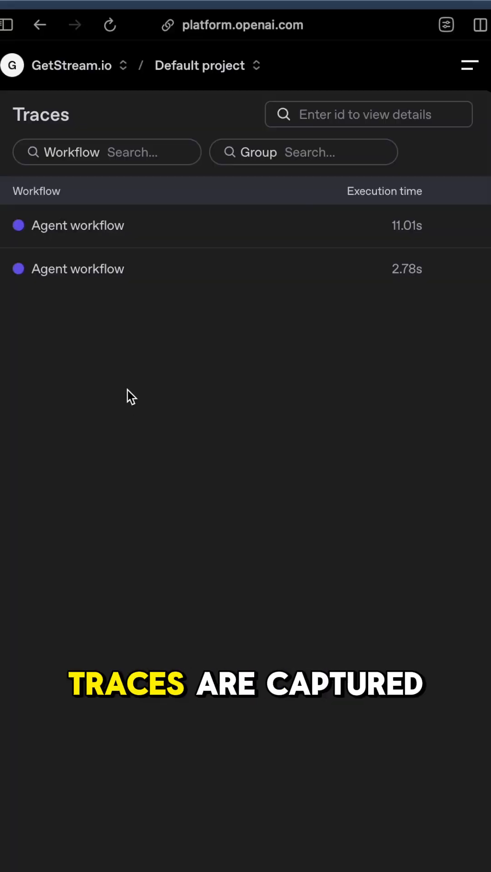
# - Open the 11.01s Agent workflow trace and inspect the Weather agent's last POST /v1/responses span
pyautogui.click(78, 225)
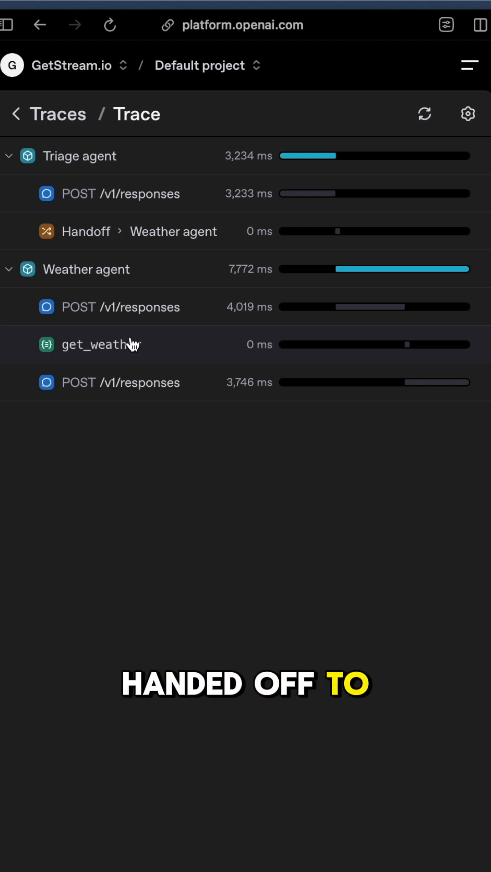
pyautogui.click(122, 382)
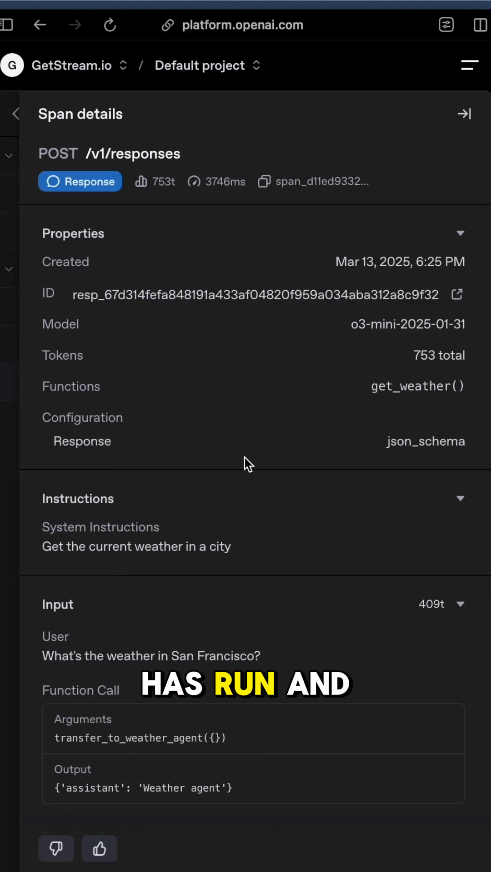